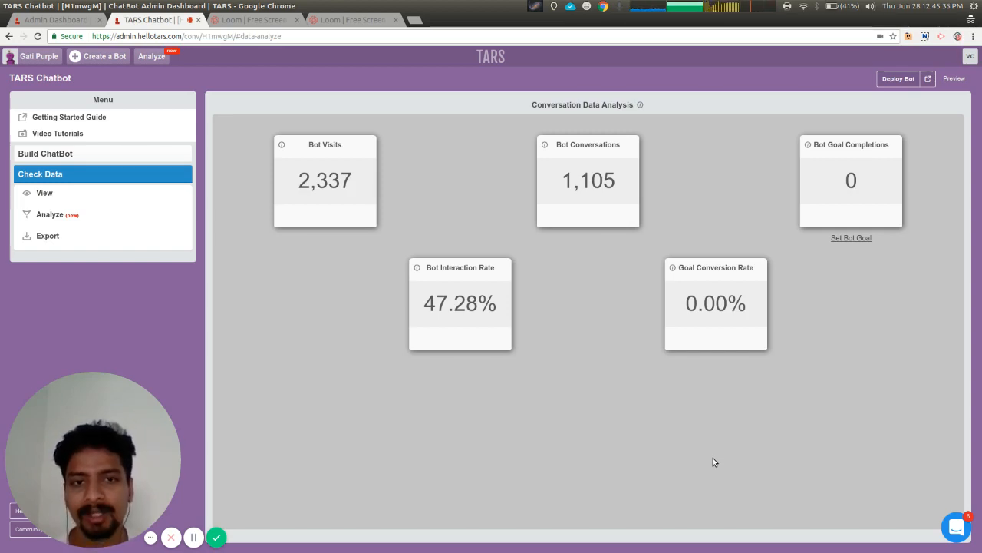
pyautogui.moveTo(825, 153)
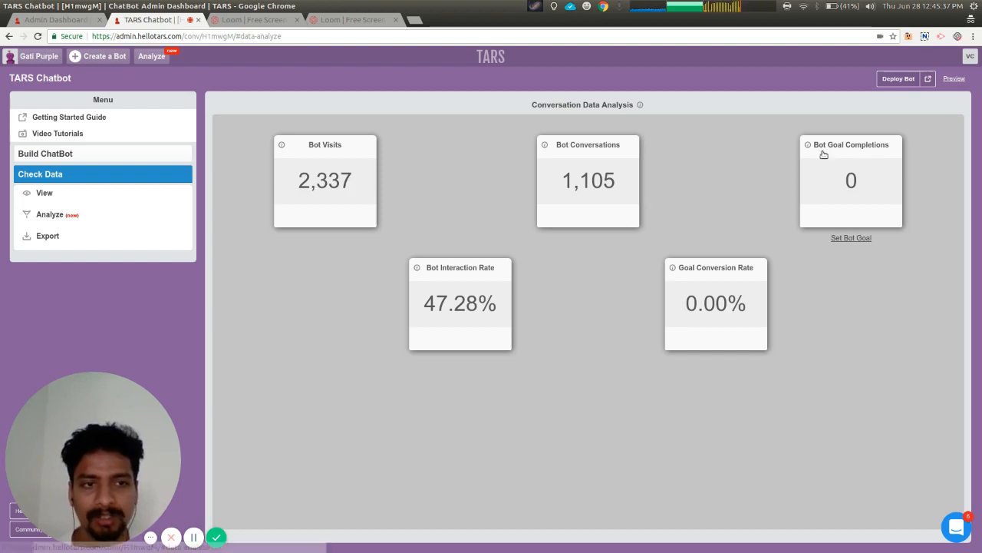
pyautogui.moveTo(816, 189)
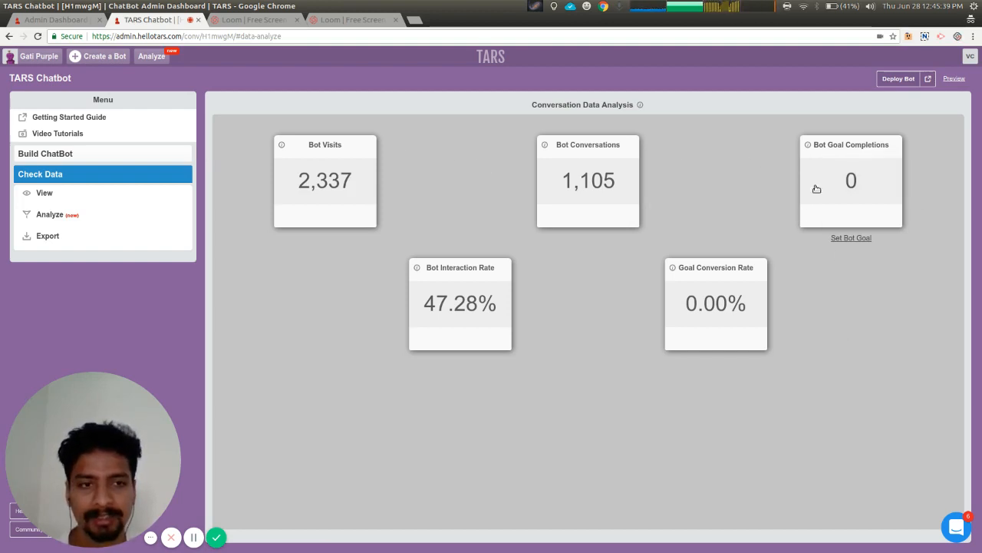
pyautogui.moveTo(753, 267)
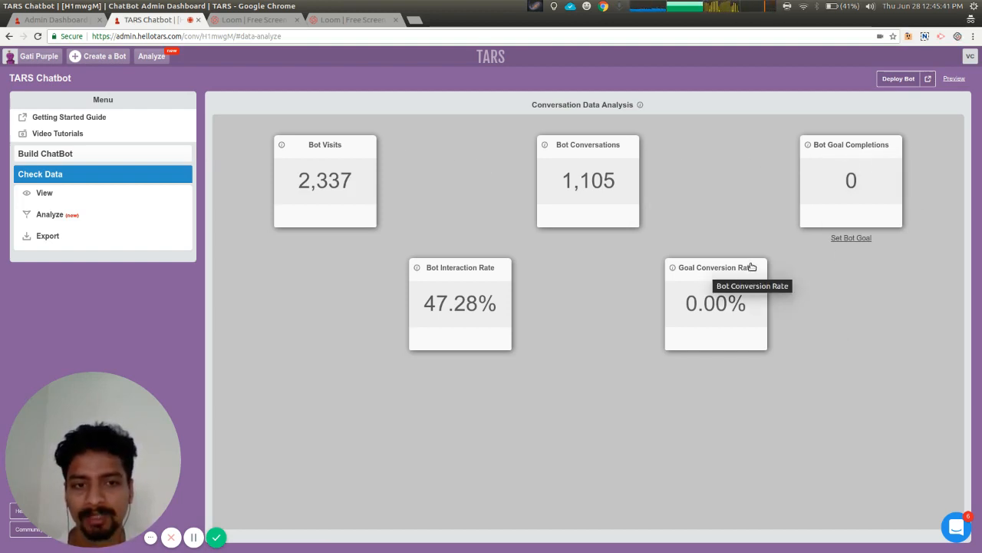
pyautogui.moveTo(746, 276)
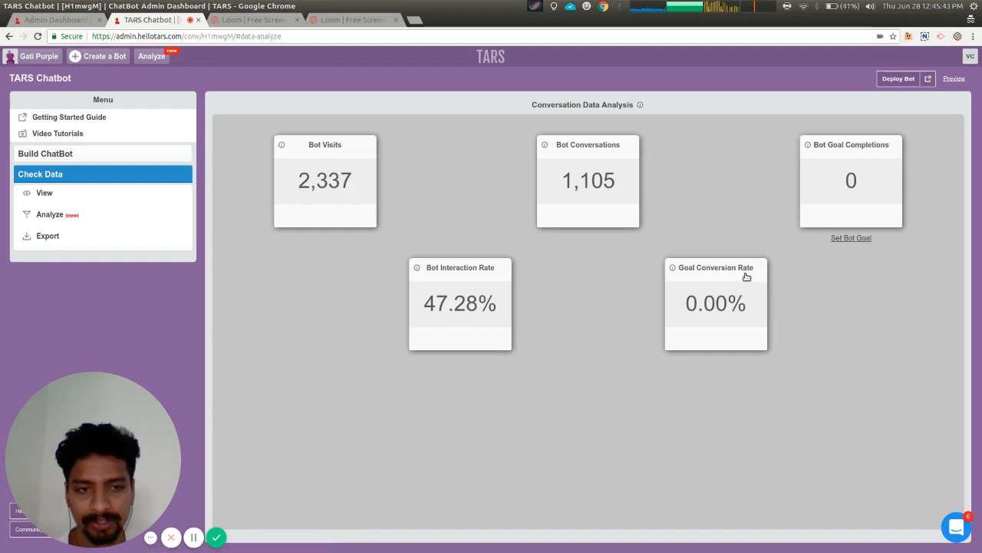
pyautogui.moveTo(126, 157)
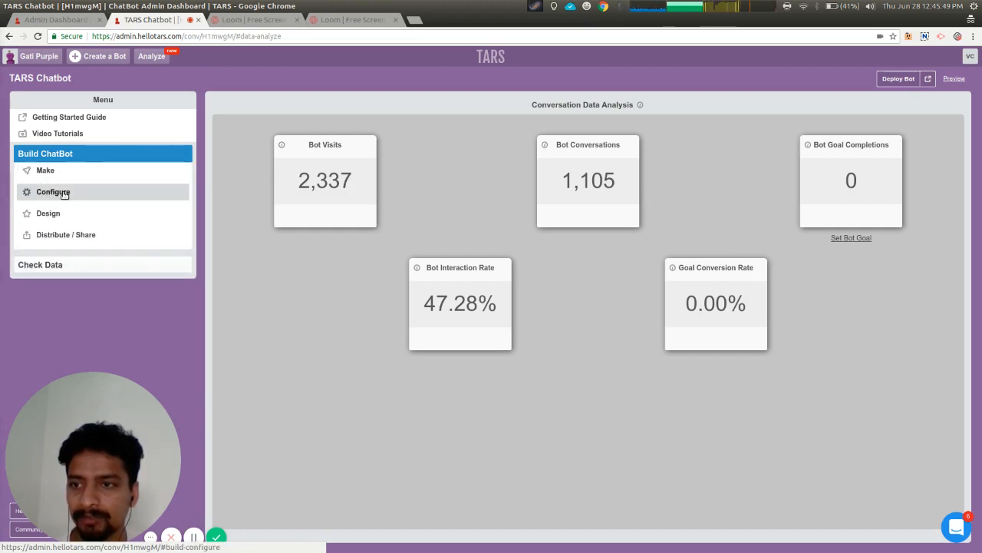
# Step: Add a new goal gambit slot under Goal Settings and browse the gambit list
pyautogui.click(53, 192)
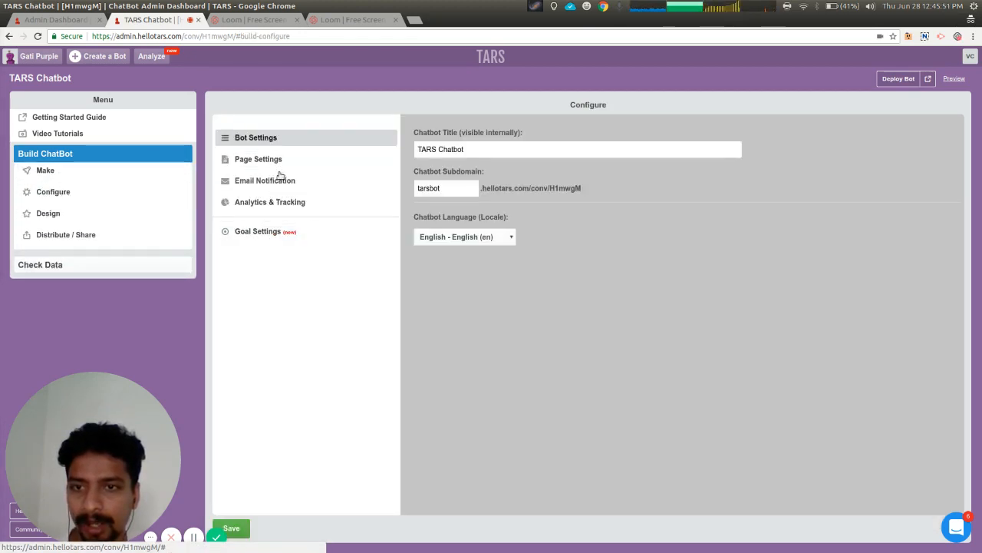
pyautogui.click(258, 231)
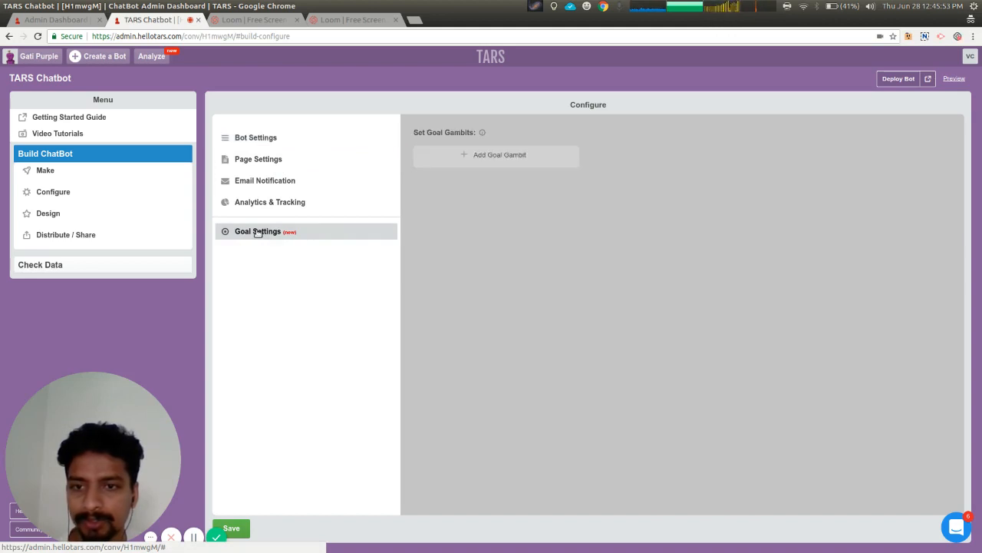
pyautogui.moveTo(510, 162)
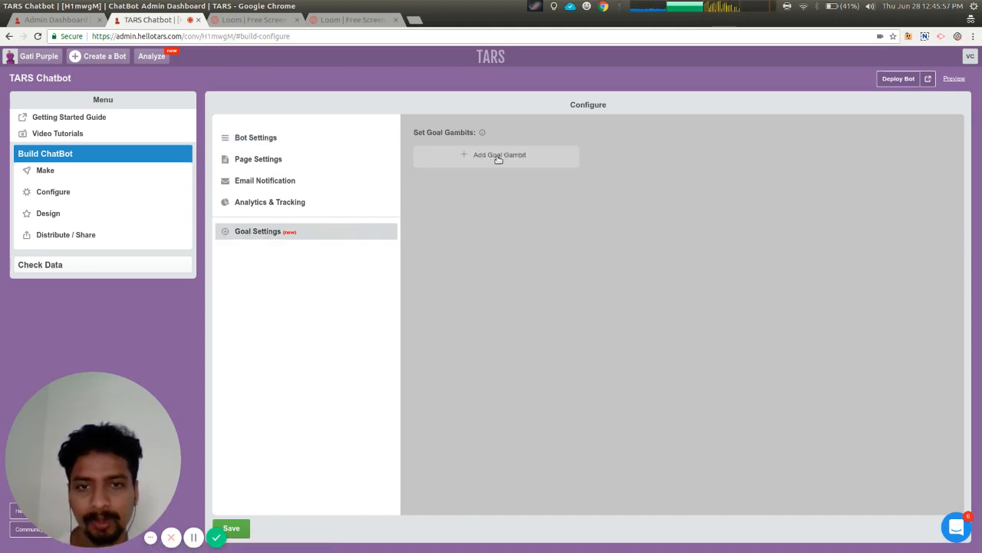
pyautogui.click(497, 155)
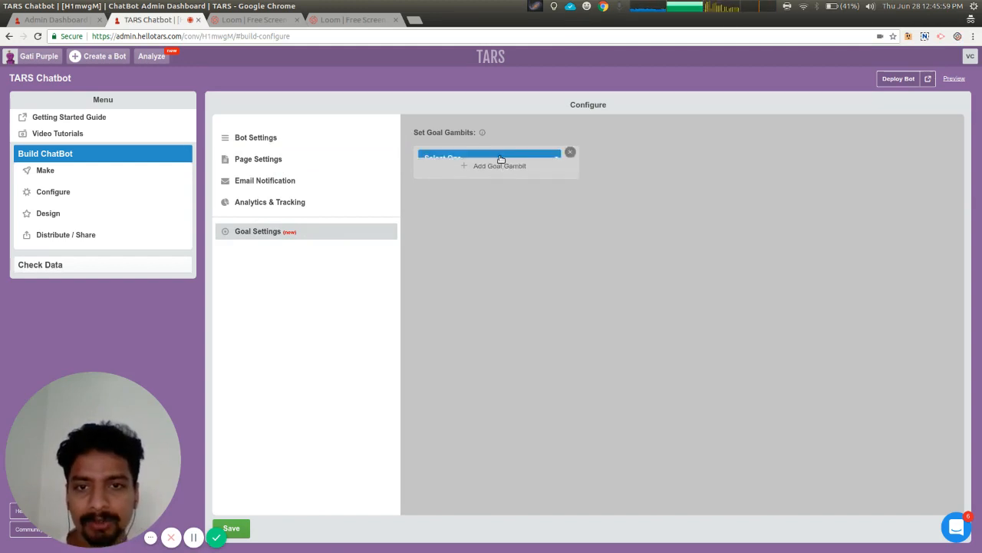
pyautogui.click(489, 157)
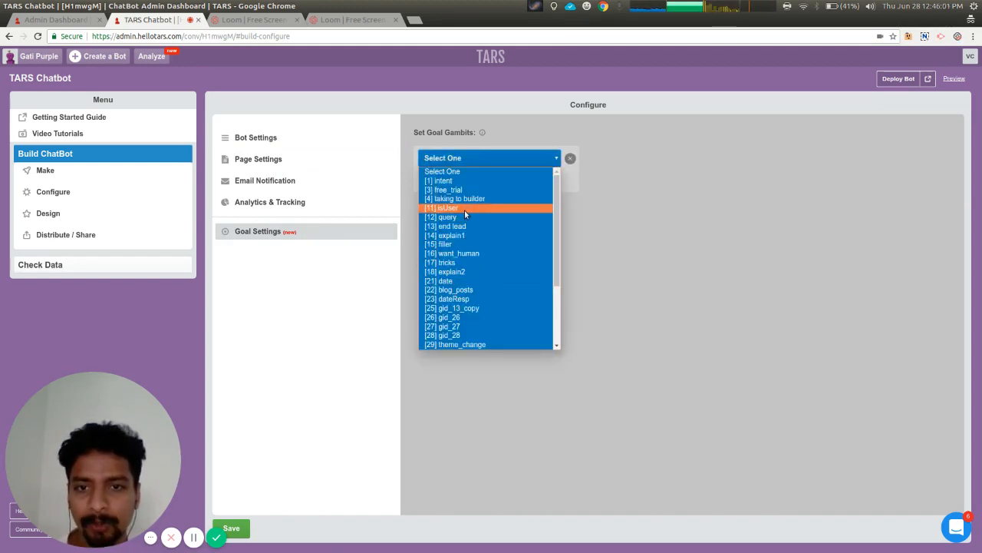
pyautogui.scroll(-3)
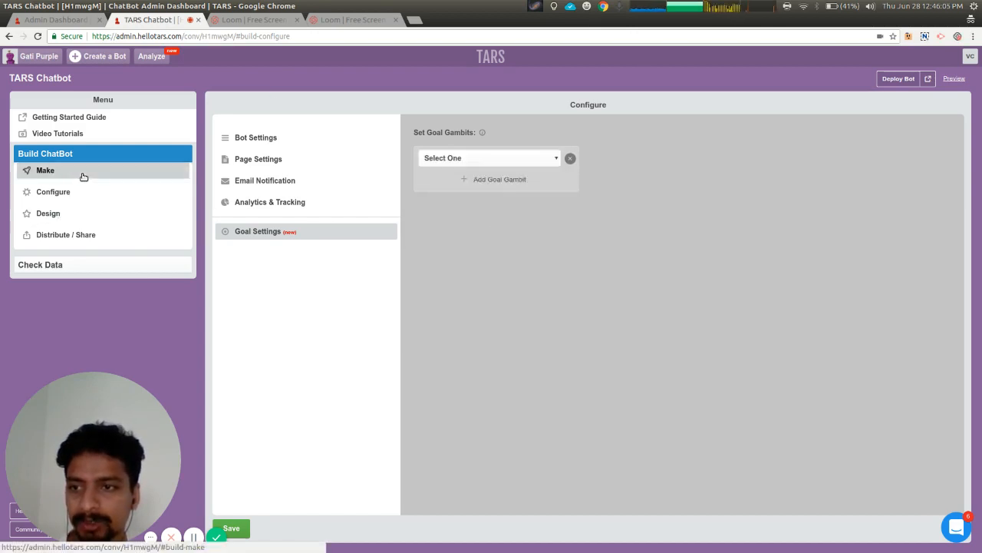
# Step: Review the free_trial, explain1 and email gambit IDs in the Make flow builder
pyautogui.click(44, 168)
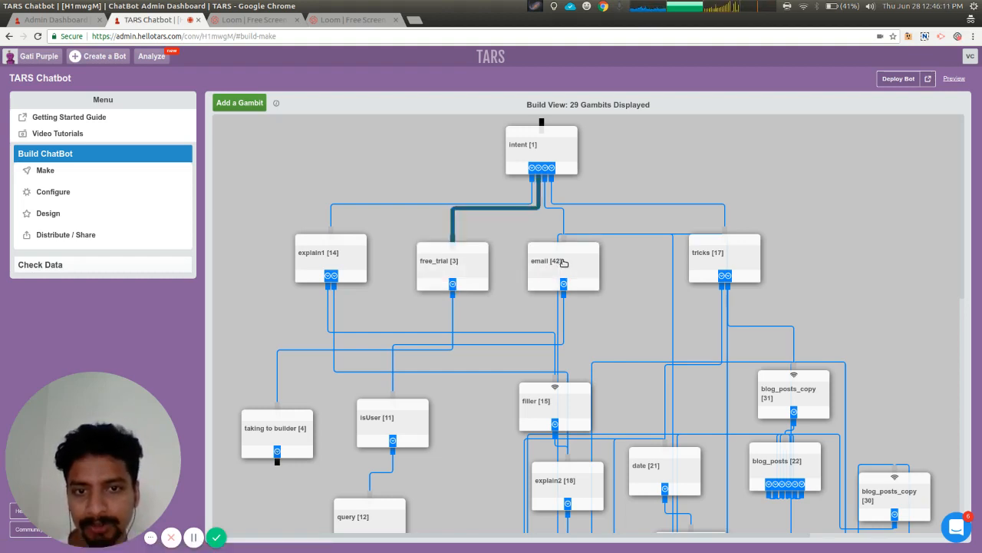
pyautogui.moveTo(461, 264)
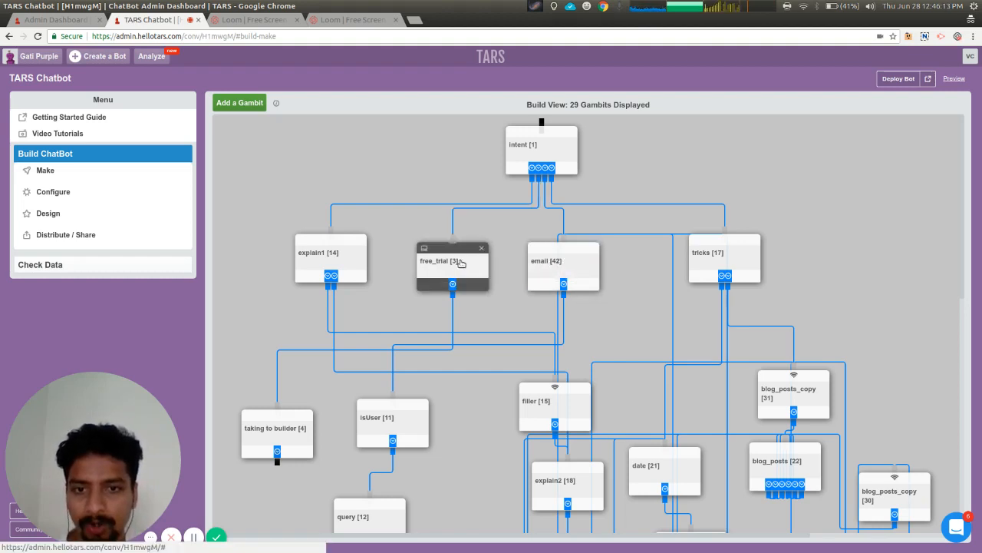
pyautogui.moveTo(465, 265)
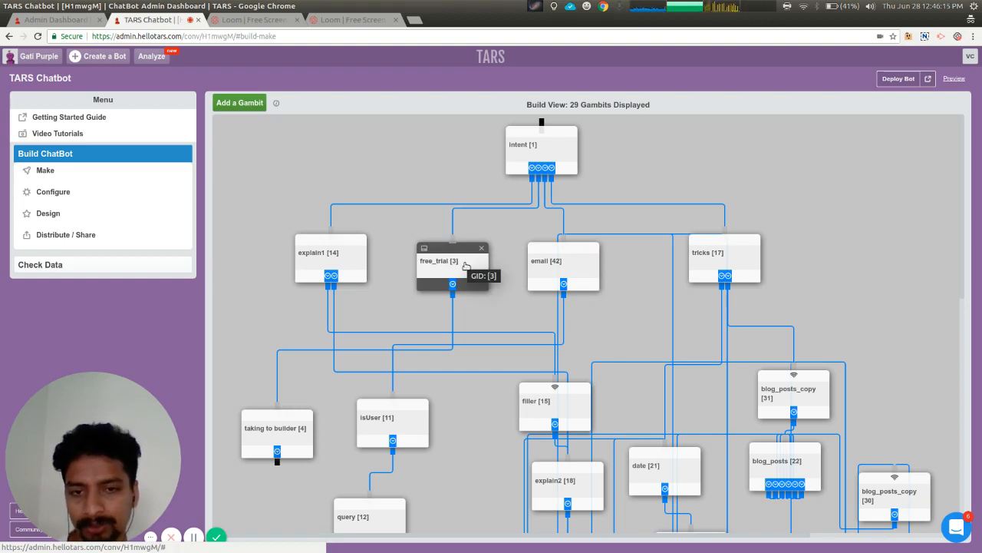
pyautogui.moveTo(341, 264)
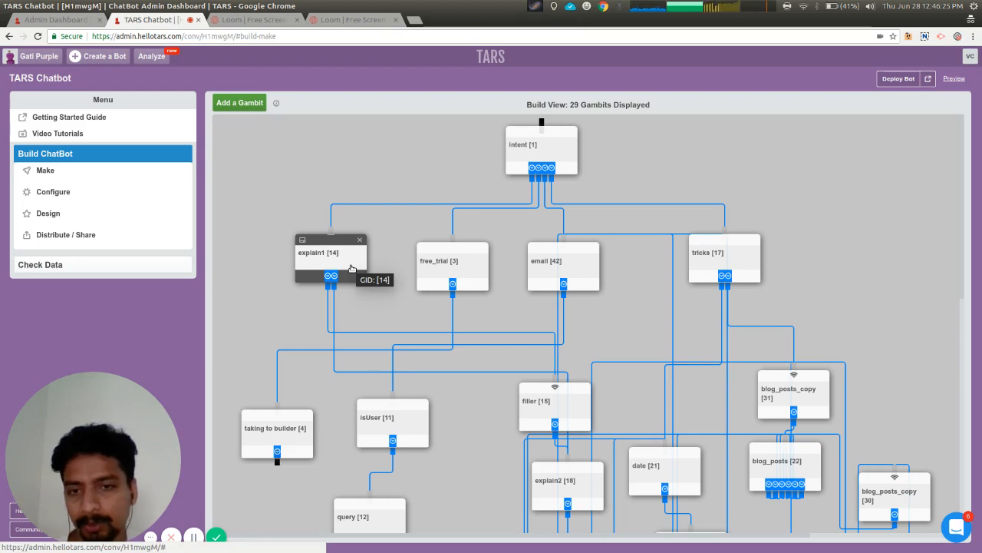
pyautogui.click(52, 190)
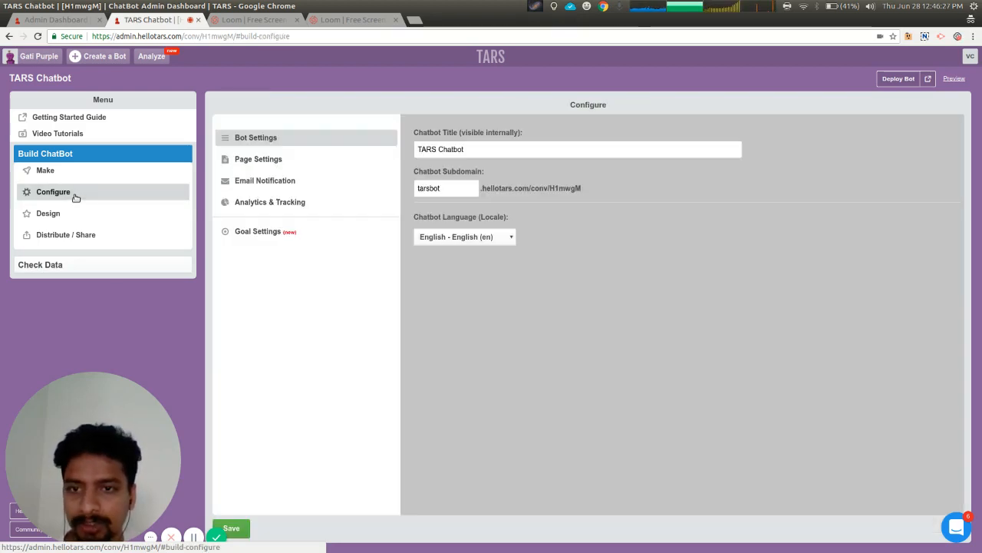
pyautogui.click(45, 168)
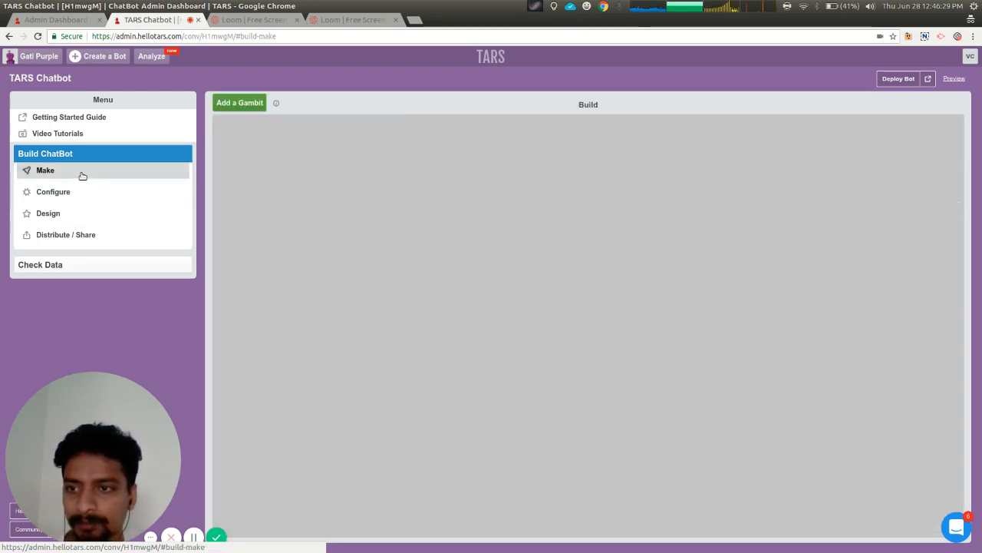
pyautogui.click(45, 169)
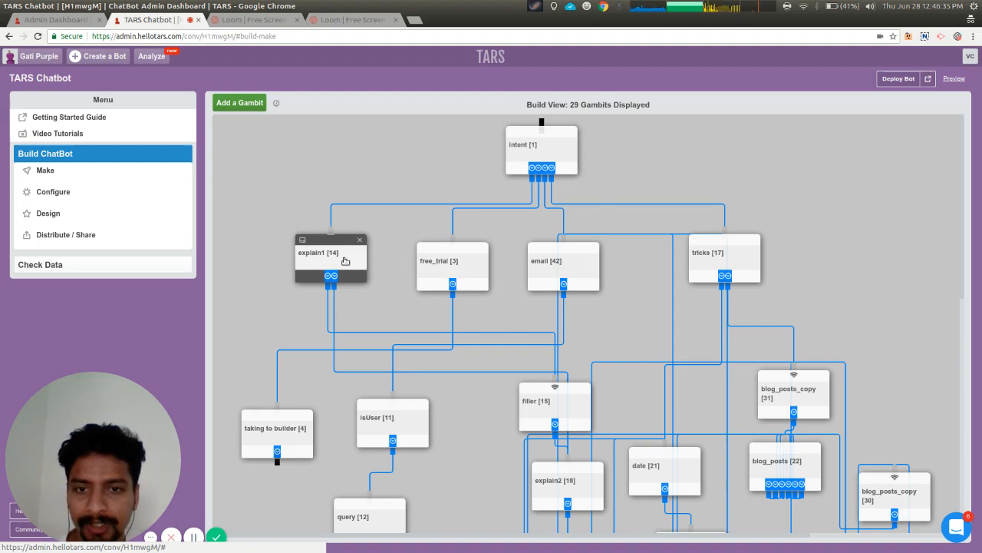
pyautogui.moveTo(119, 199)
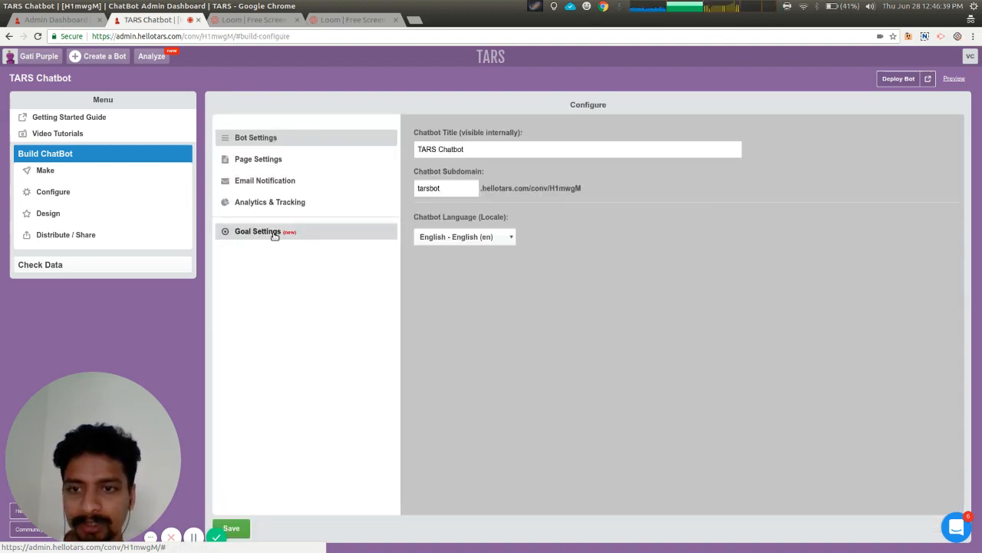
# Step: Choose free_trial and explain1 as the first two goal gambits
pyautogui.click(258, 230)
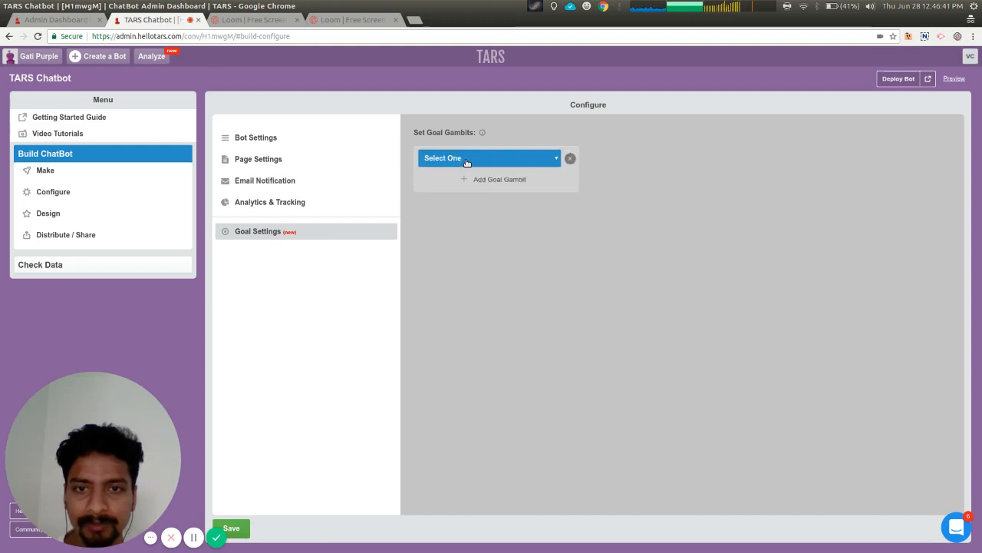
pyautogui.click(488, 156)
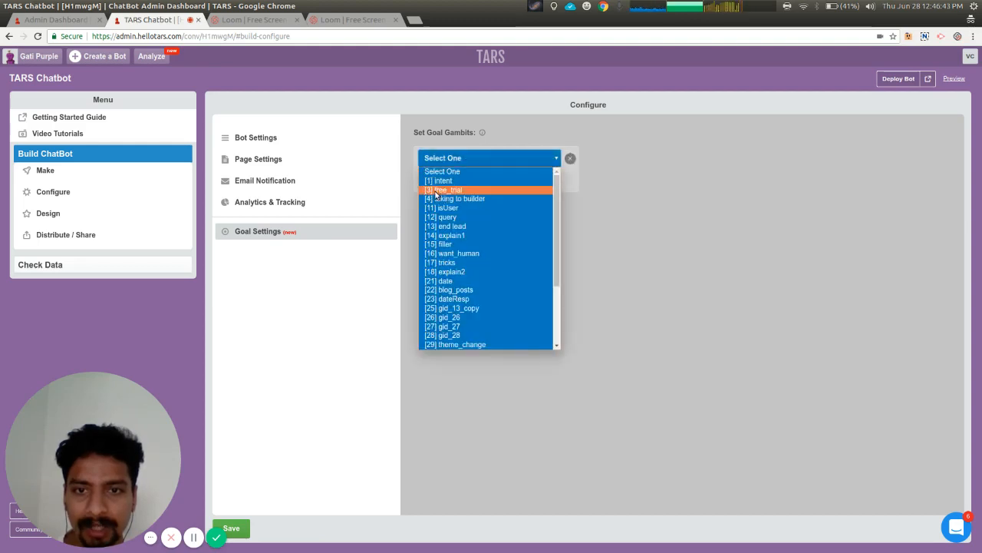
pyautogui.click(453, 190)
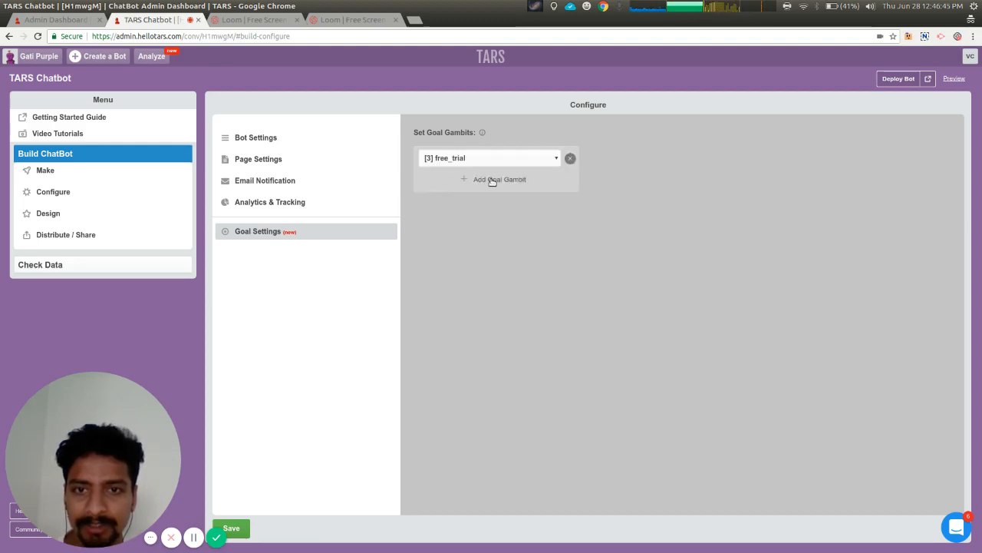
pyautogui.click(497, 178)
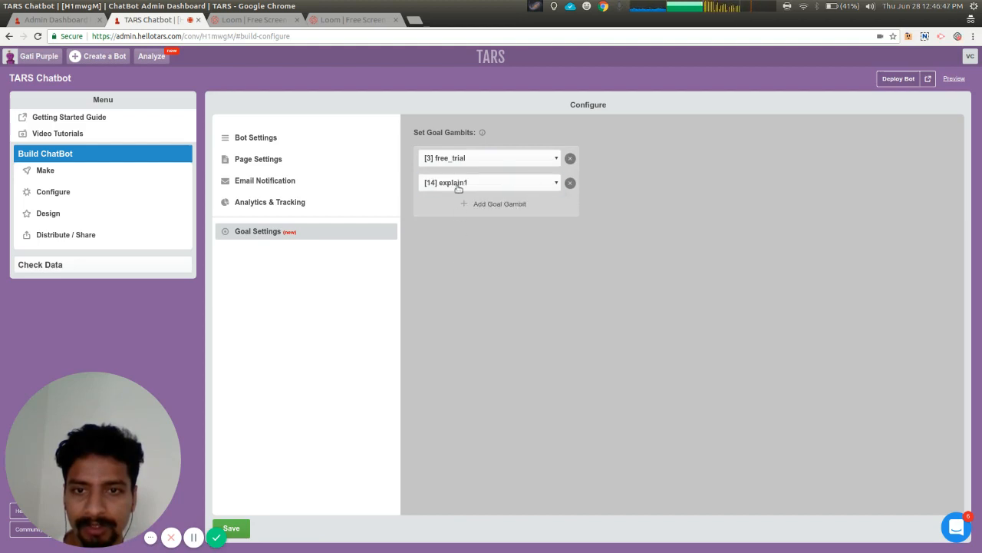
# Step: Add email as the third goal gambit and save all three
pyautogui.click(499, 202)
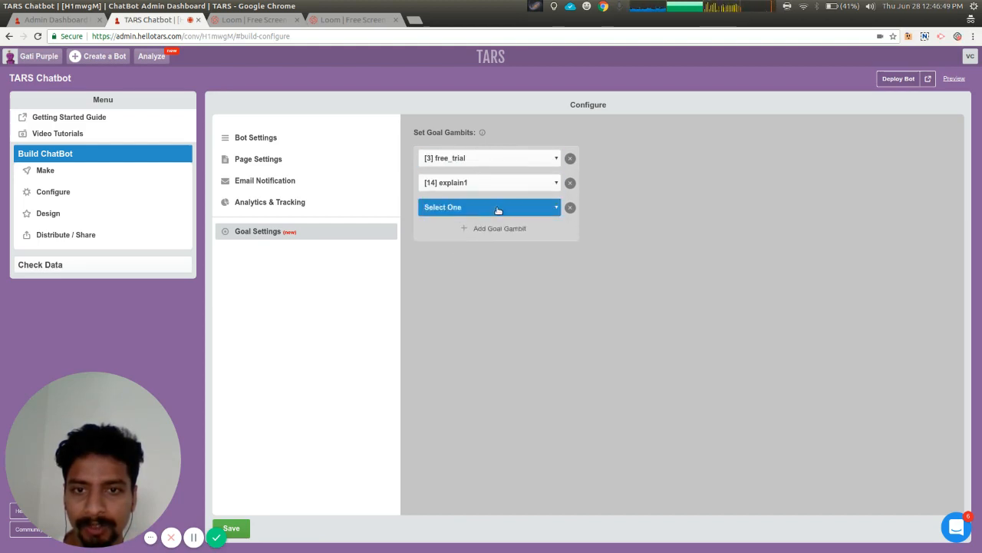
pyautogui.click(489, 206)
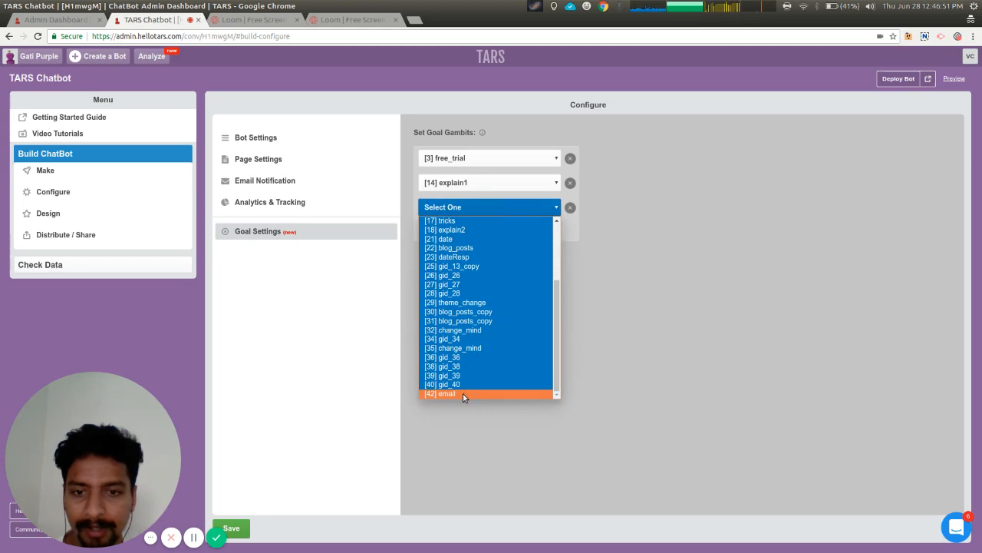
pyautogui.click(439, 393)
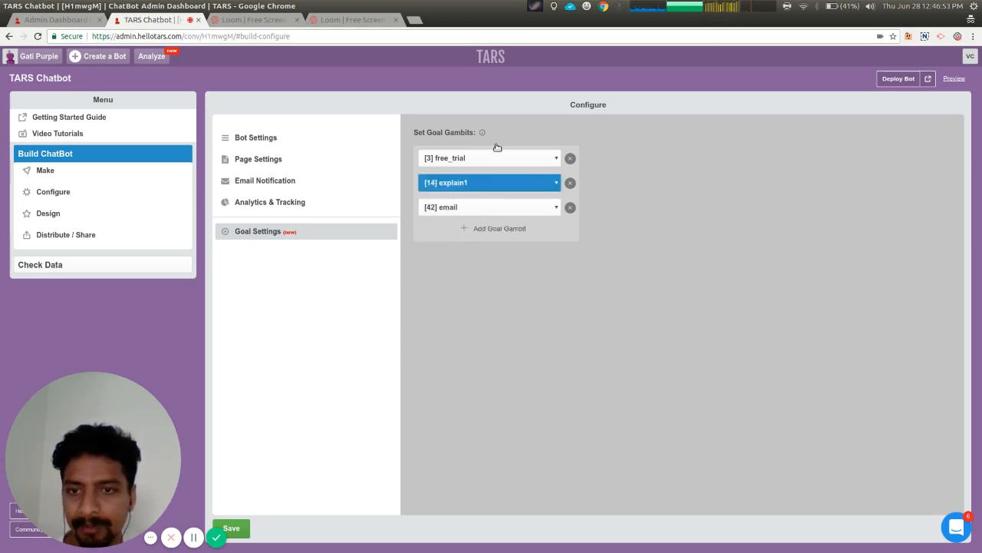
pyautogui.click(489, 156)
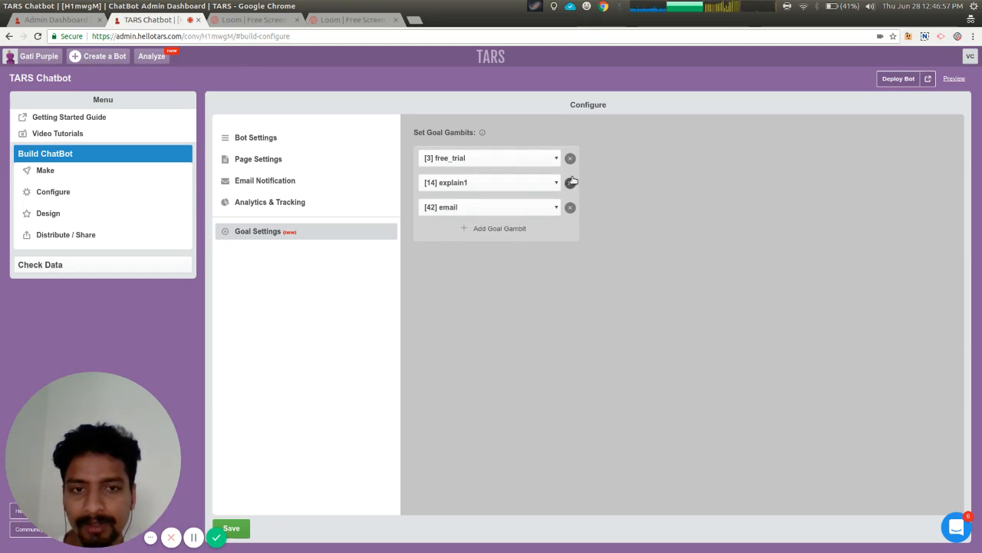
pyautogui.click(488, 156)
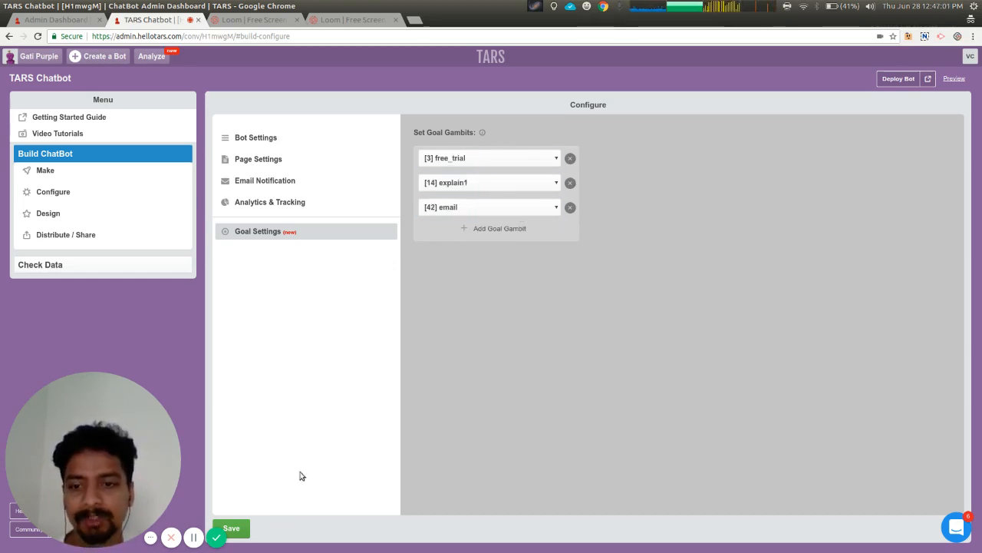
pyautogui.click(230, 528)
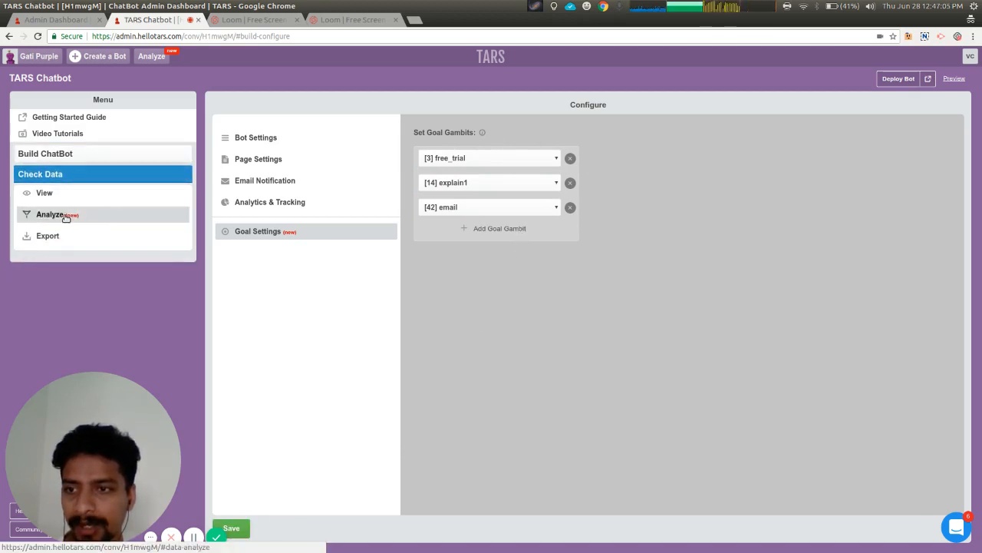
# Step: View Conversation Data Analysis showing 562 goal completions and 24.02% goal conversion
pyautogui.click(49, 215)
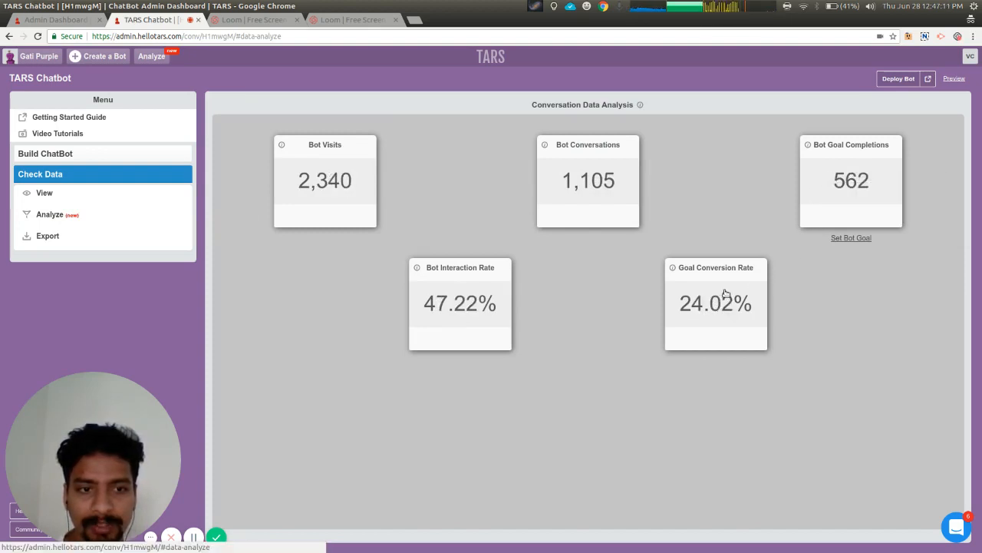
pyautogui.moveTo(870, 183)
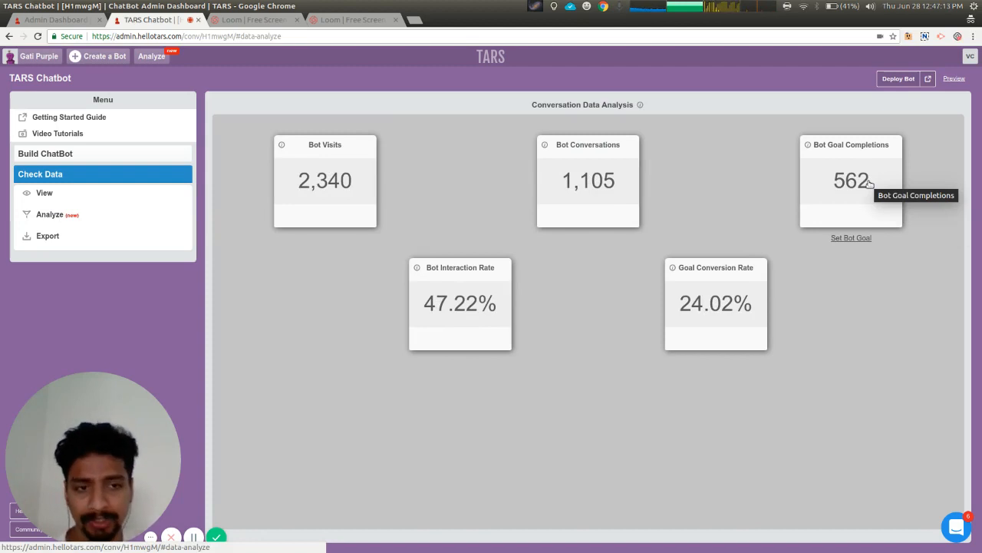
pyautogui.moveTo(641, 183)
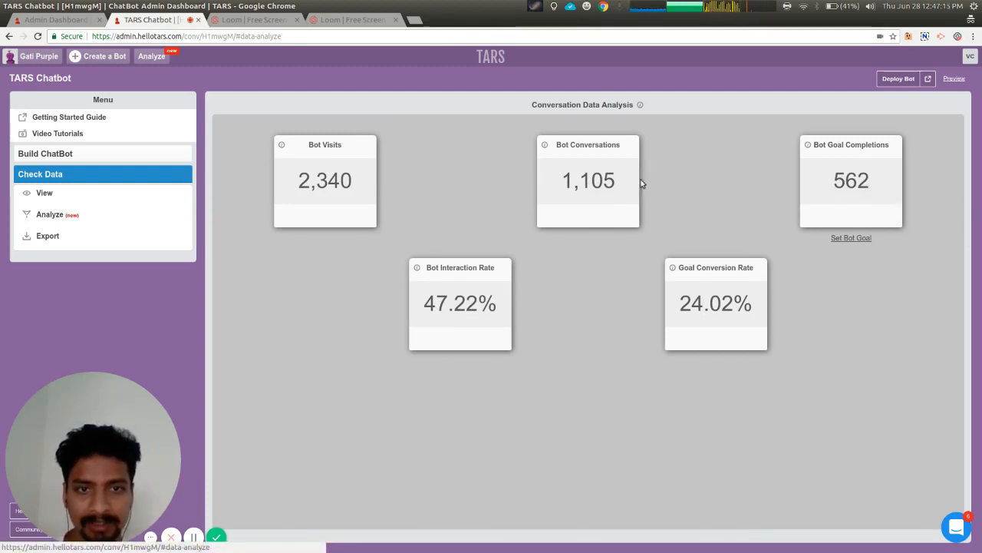
pyautogui.moveTo(605, 188)
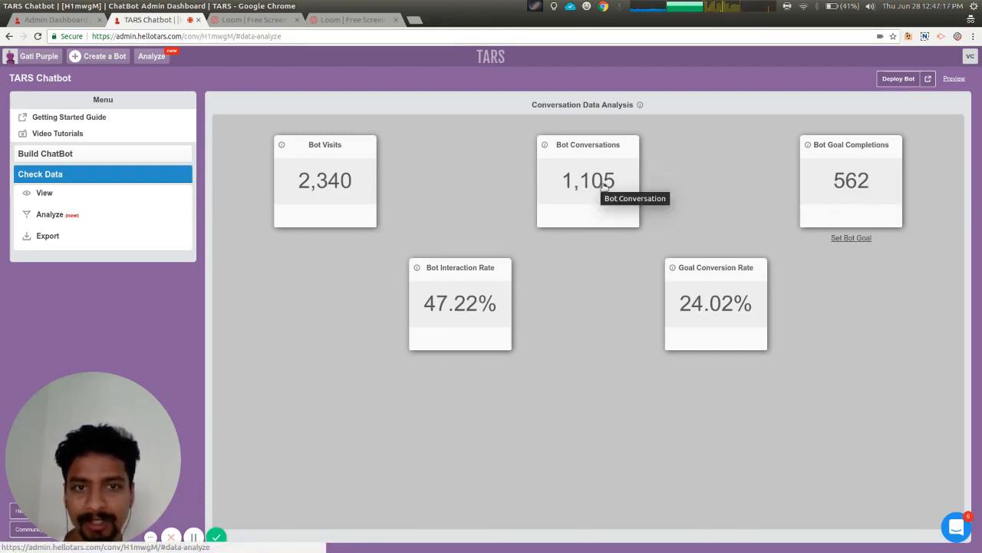
pyautogui.moveTo(591, 195)
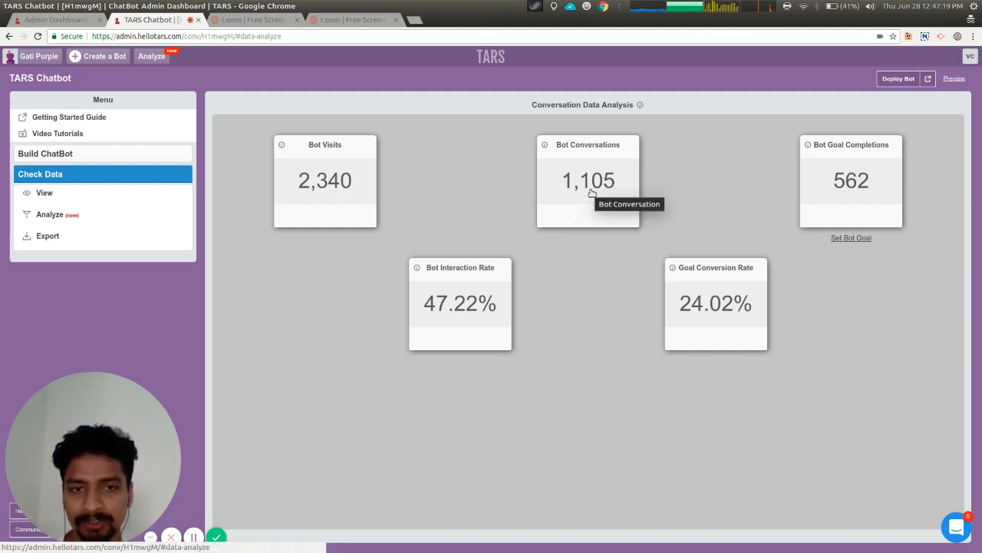
pyautogui.moveTo(850, 191)
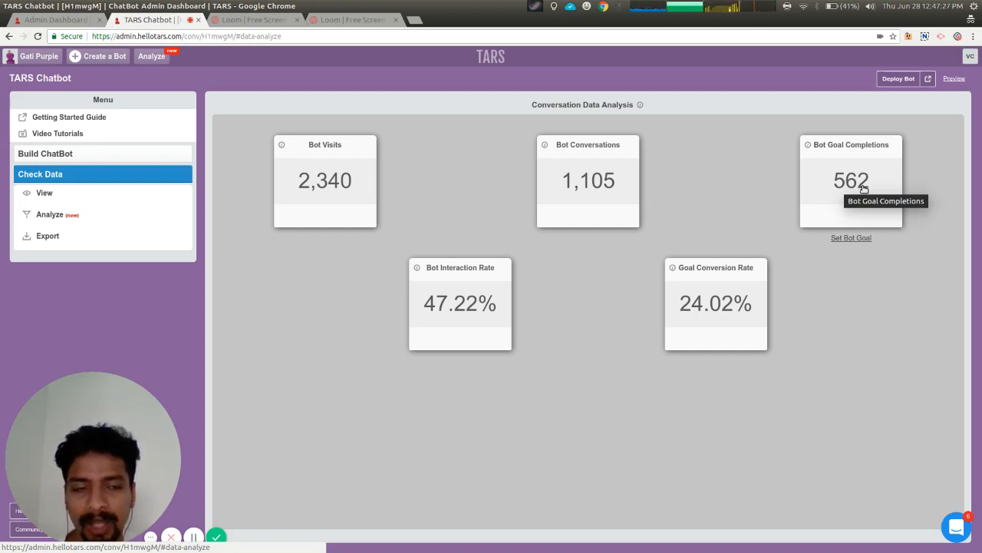
pyautogui.moveTo(878, 203)
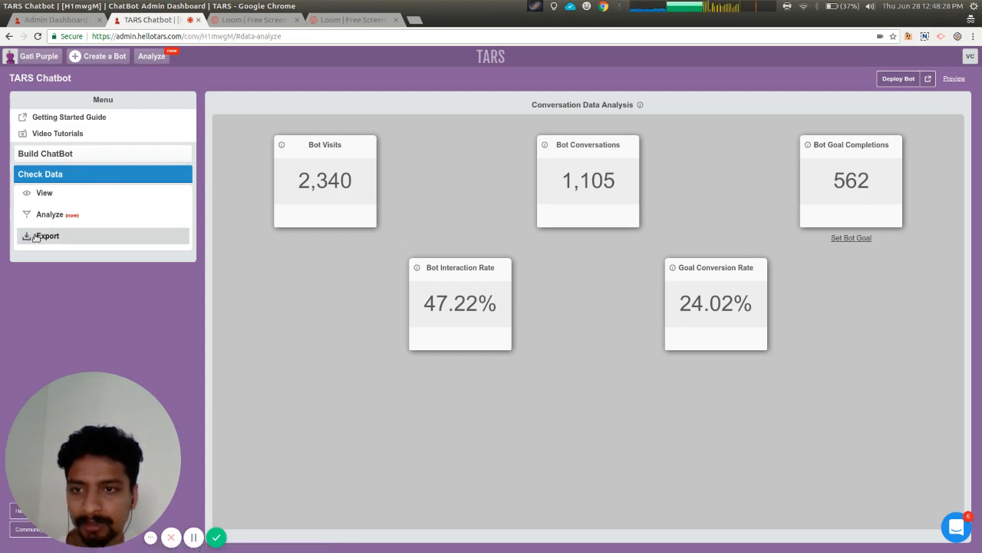
pyautogui.moveTo(483, 153)
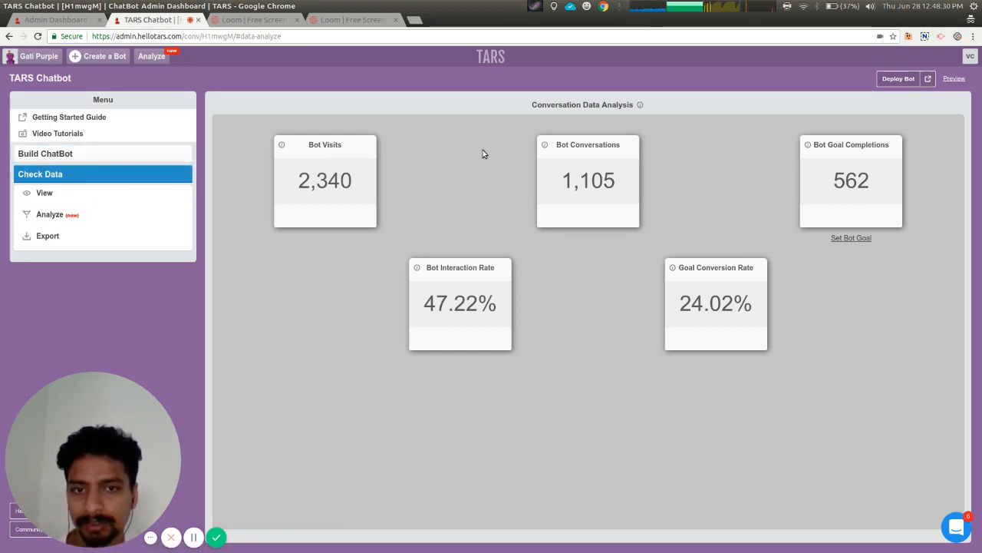
pyautogui.moveTo(810, 188)
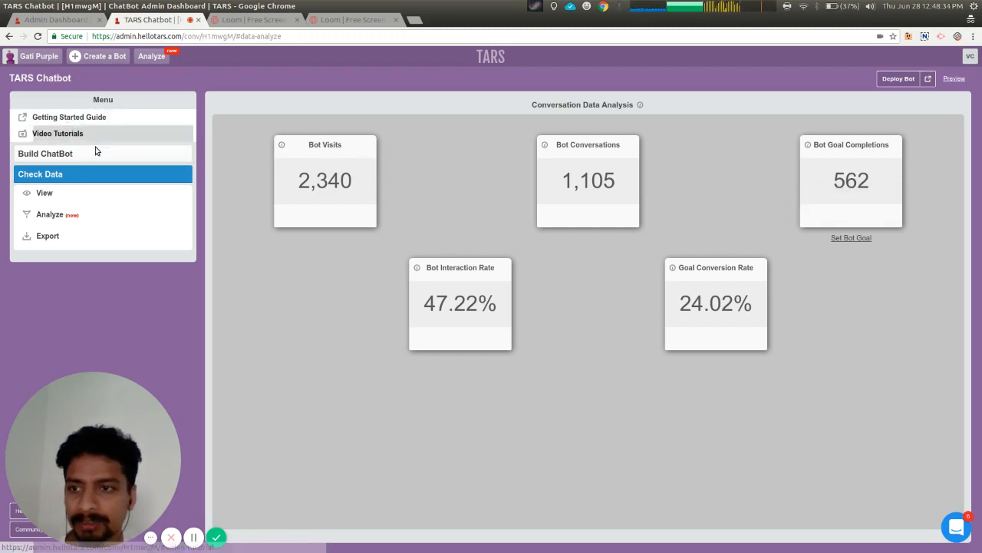
# Step: Expand the Build ChatBot menu while the analysis figures remain visible
pyautogui.click(45, 153)
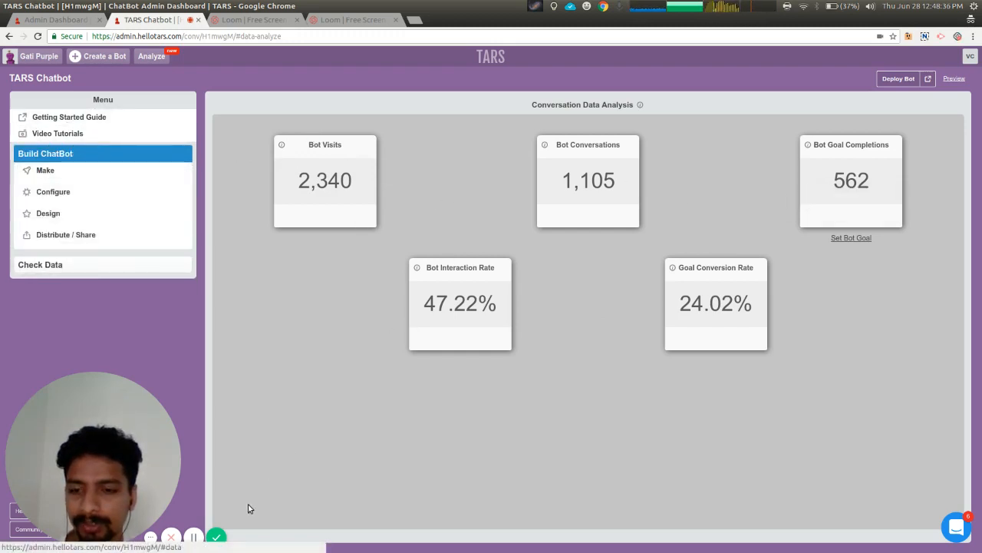